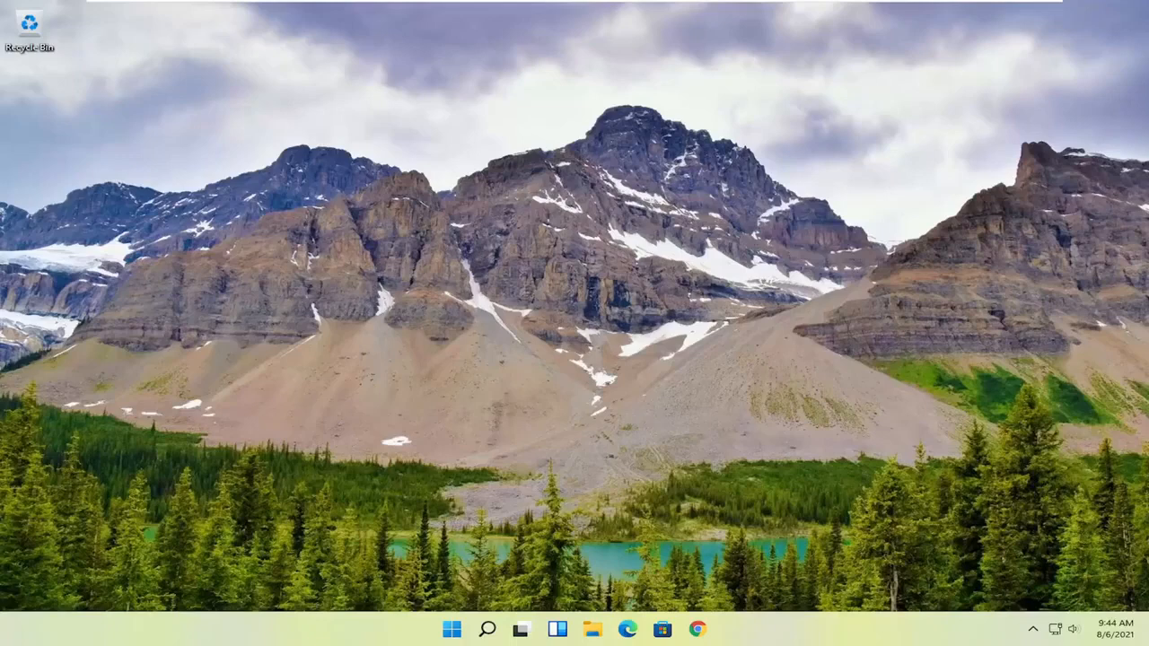
mouse_move(1065, 371)
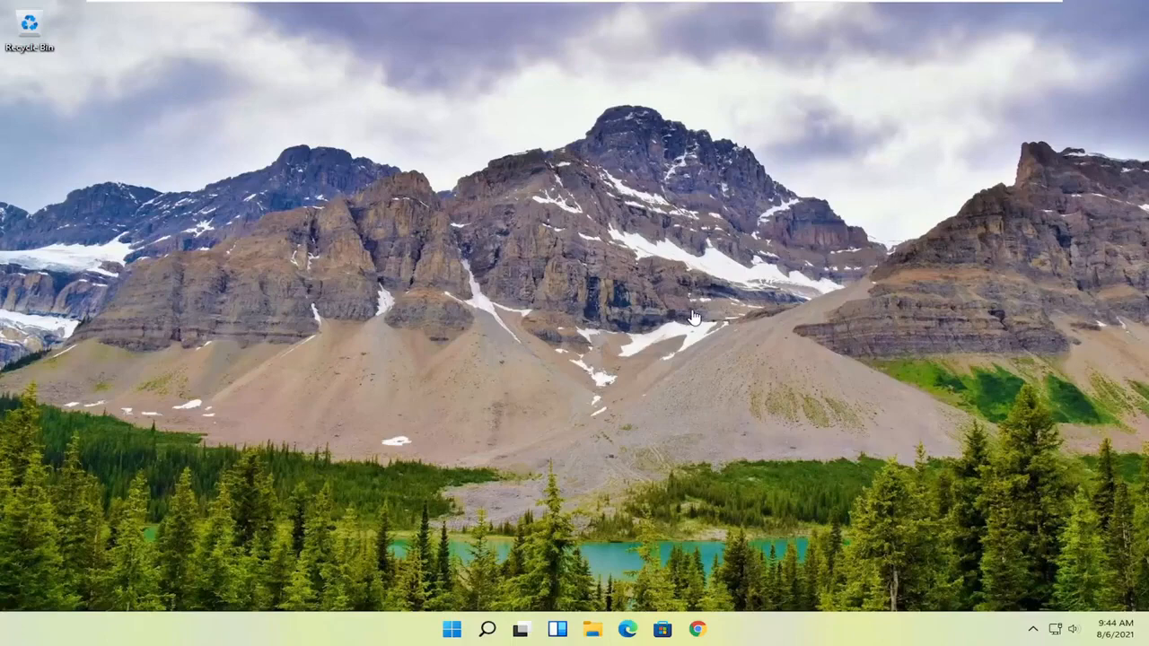
mouse_move(510, 422)
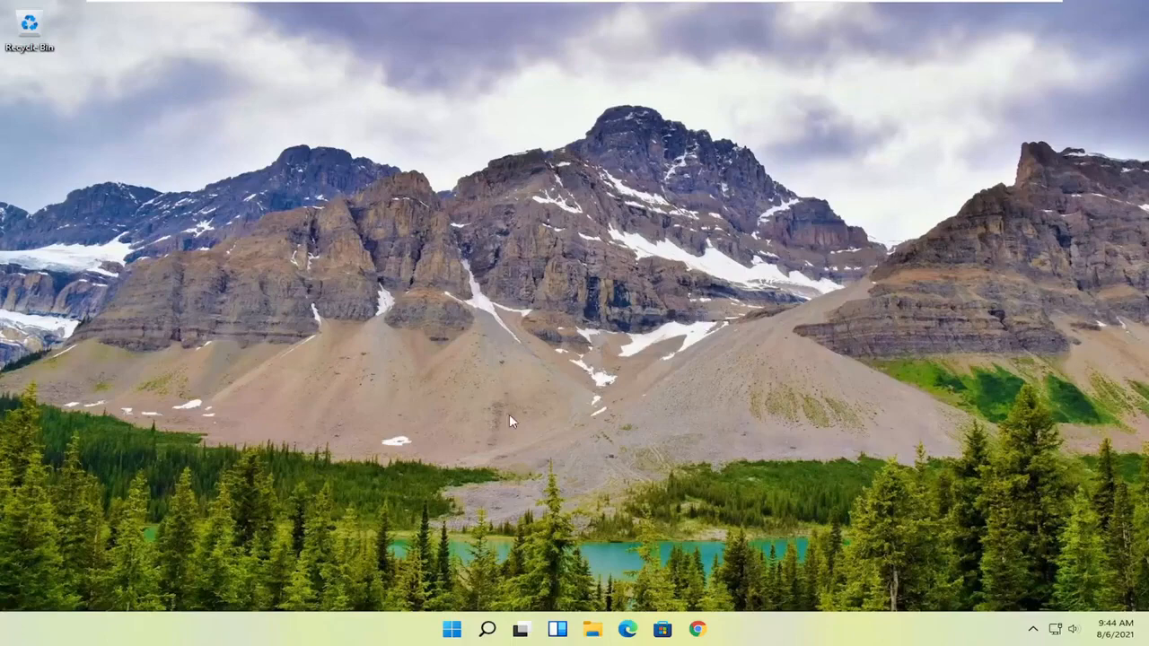
- Search for Windows Fax and Scan and launch it from the results
left_click(488, 628)
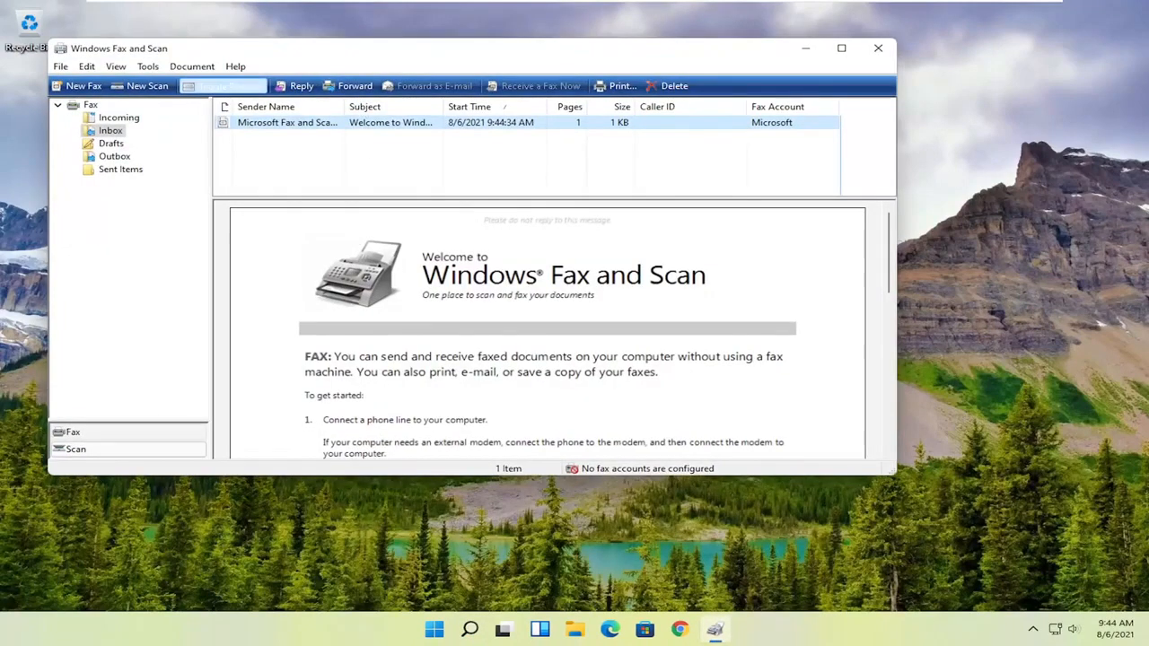
- Try a New Scan, dismiss the 'No scanners were detected' warning, and close Fax and Scan
left_click(140, 85)
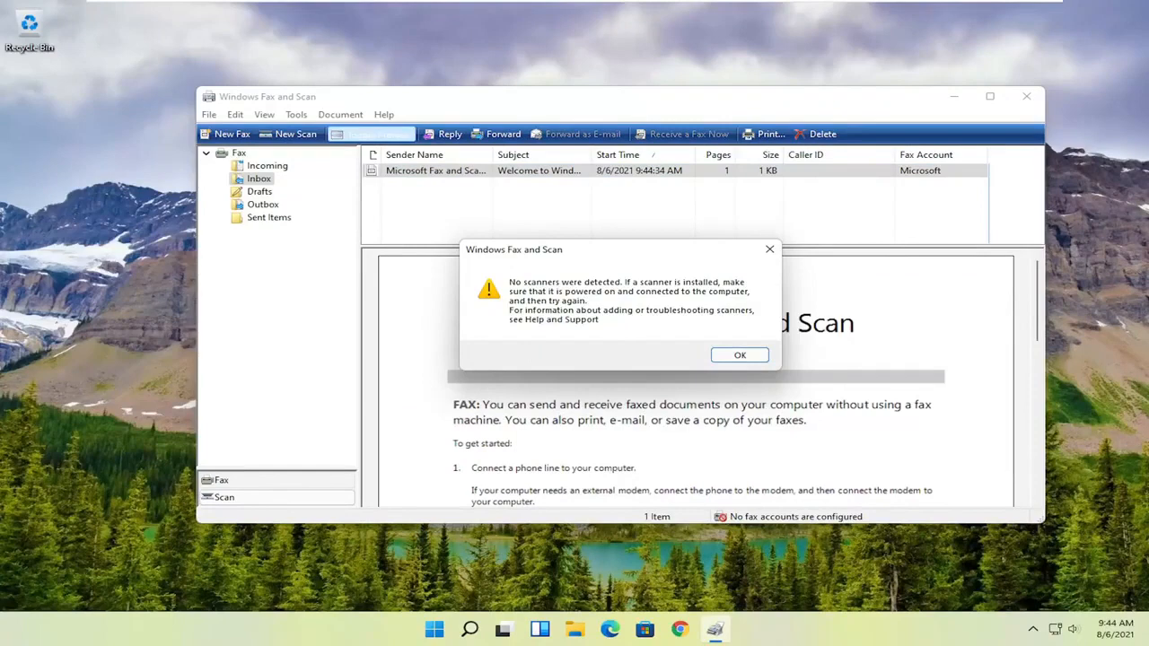
mouse_move(551, 366)
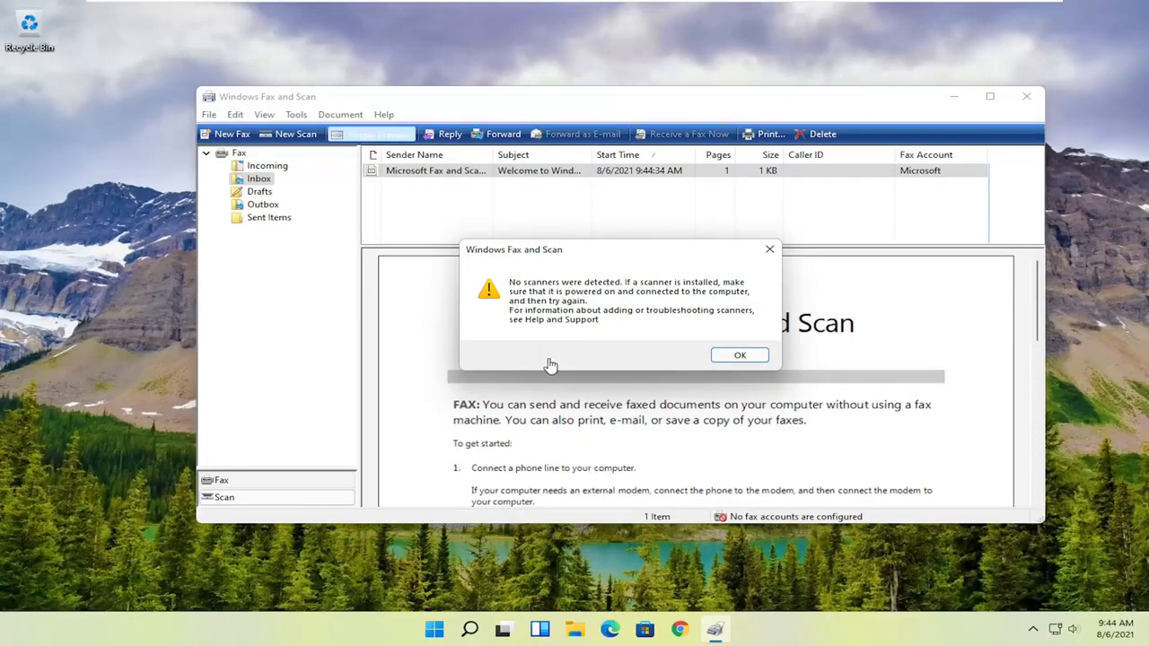
mouse_move(544, 351)
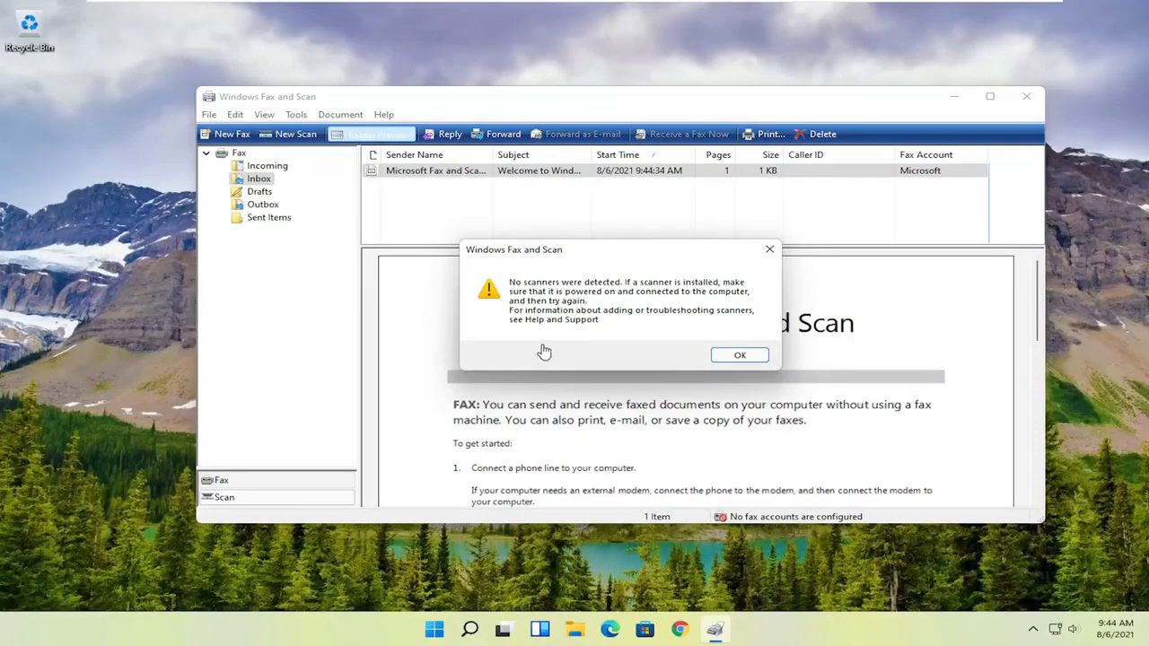
mouse_move(611, 301)
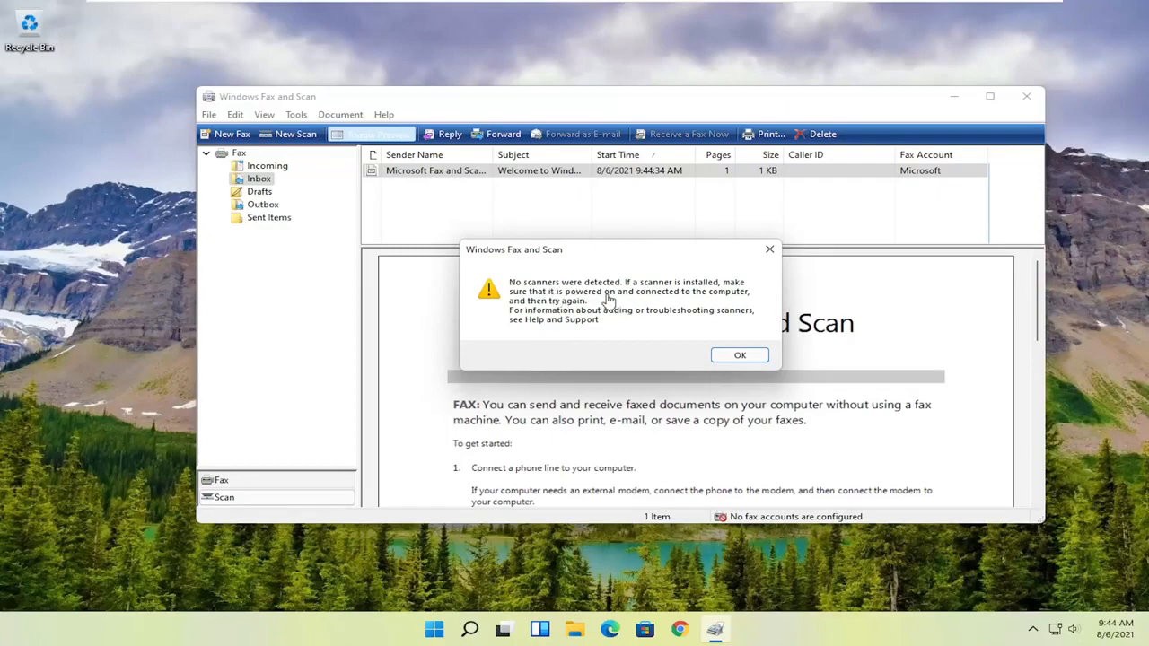
mouse_move(563, 271)
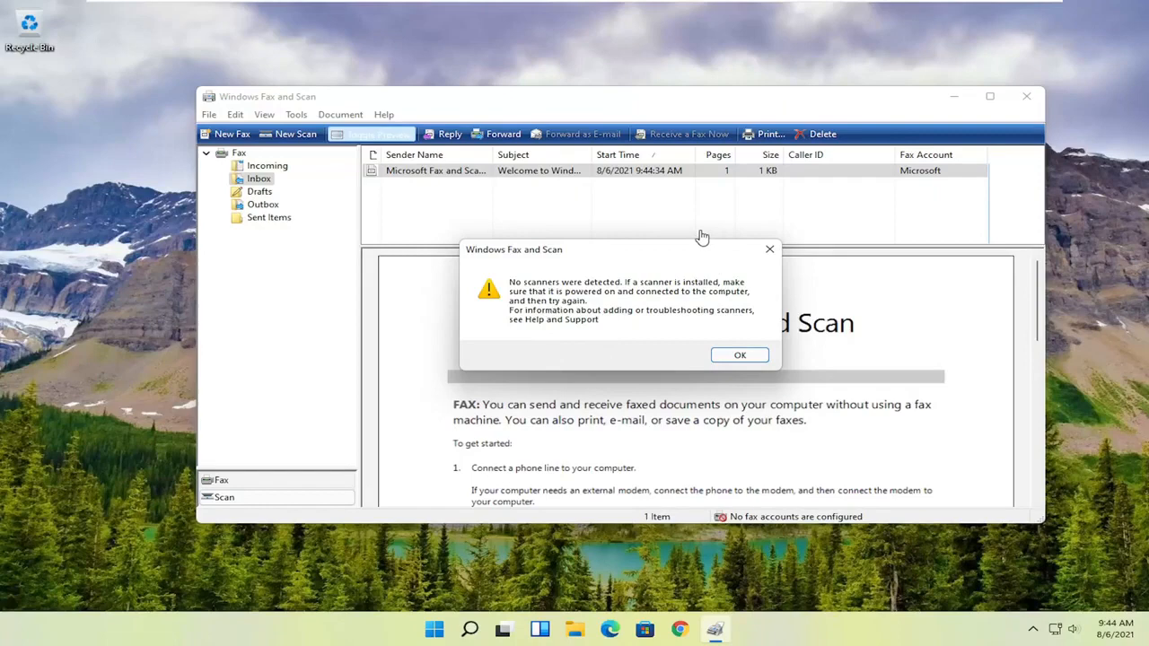
mouse_move(683, 244)
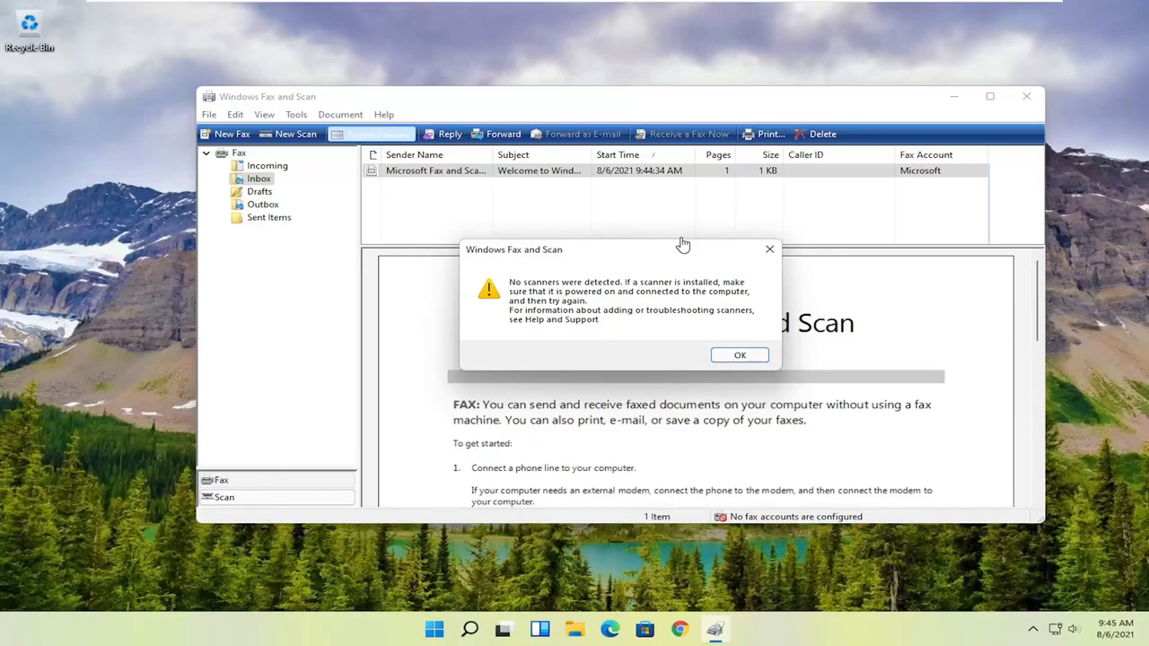
mouse_move(275, 105)
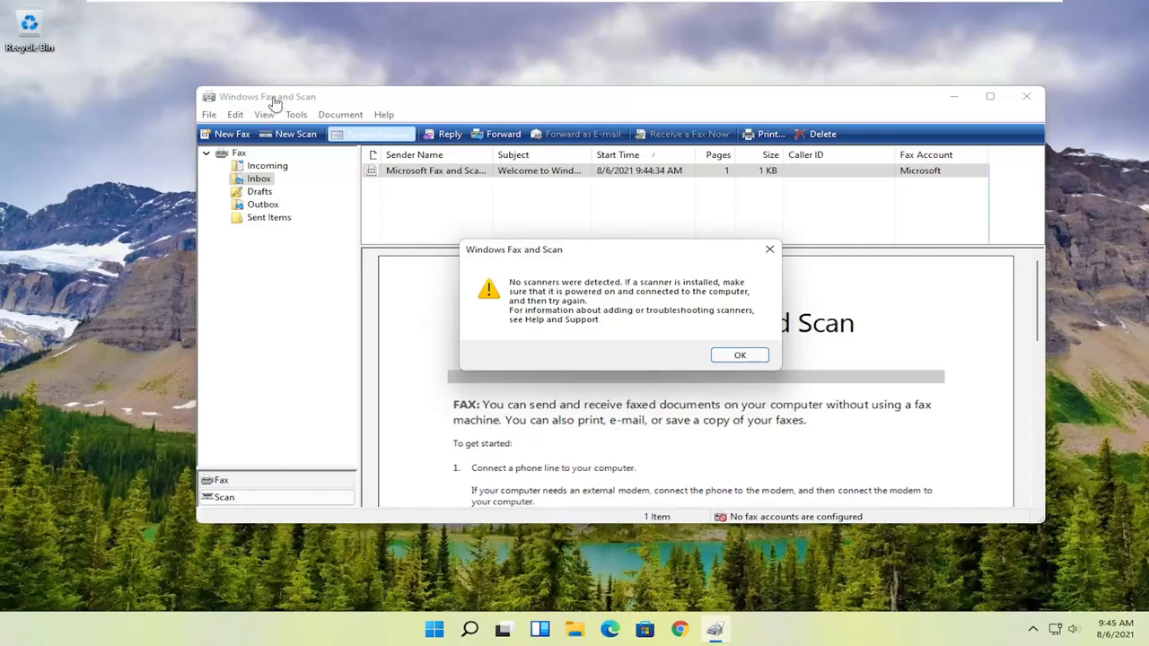
mouse_move(318, 201)
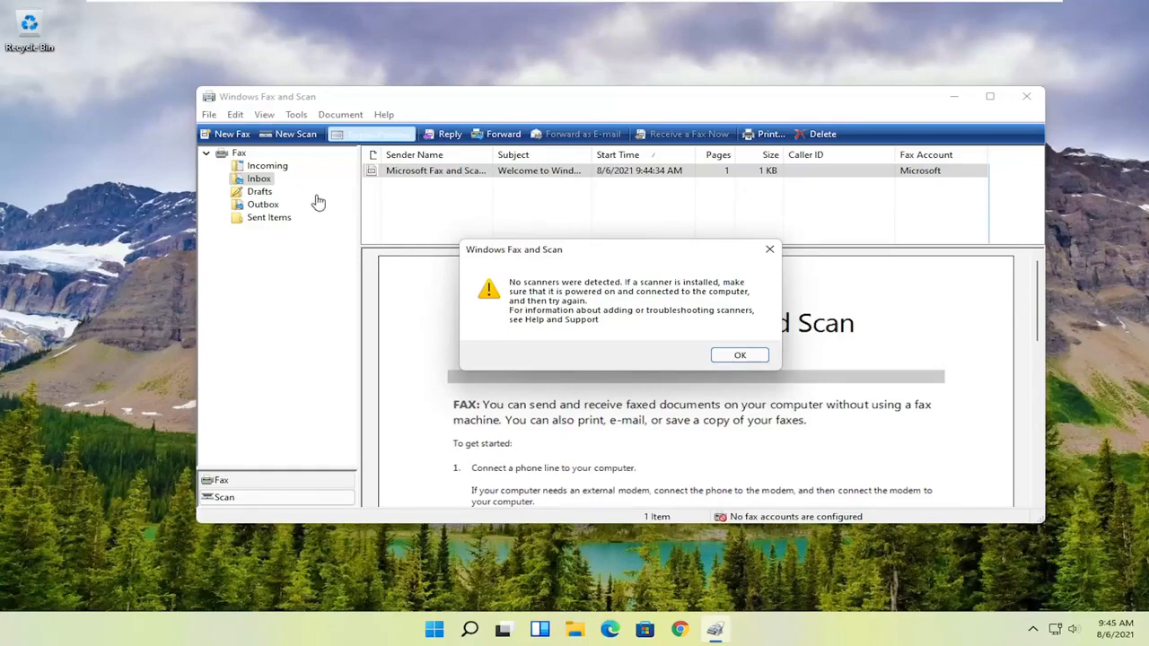
mouse_move(335, 223)
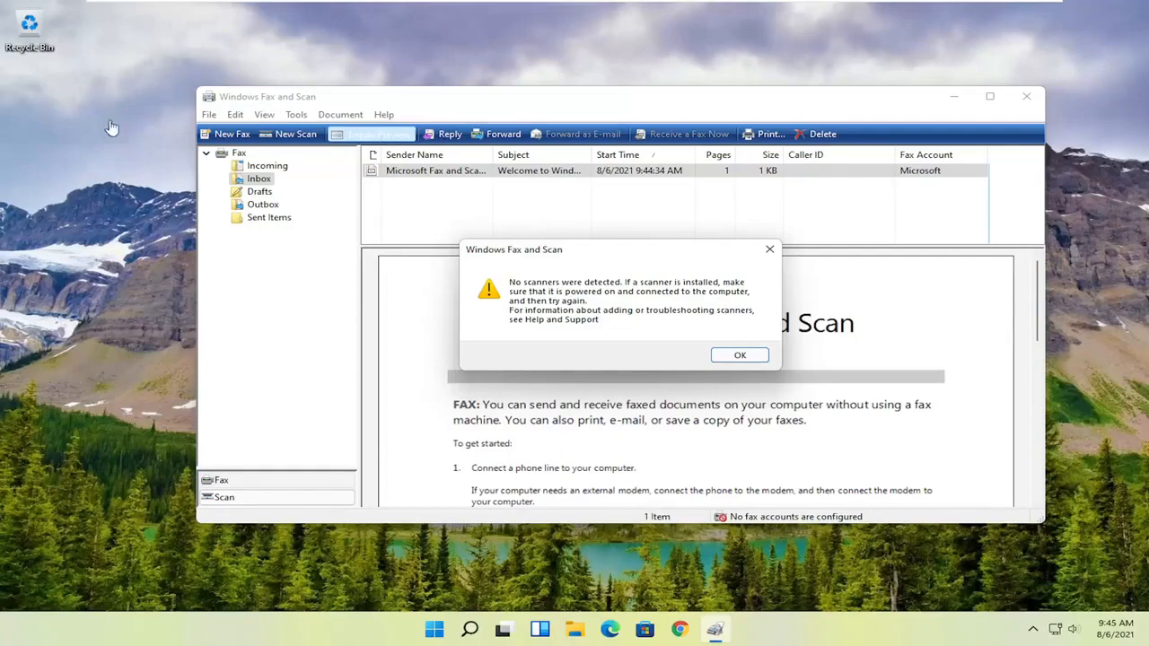
mouse_move(197, 271)
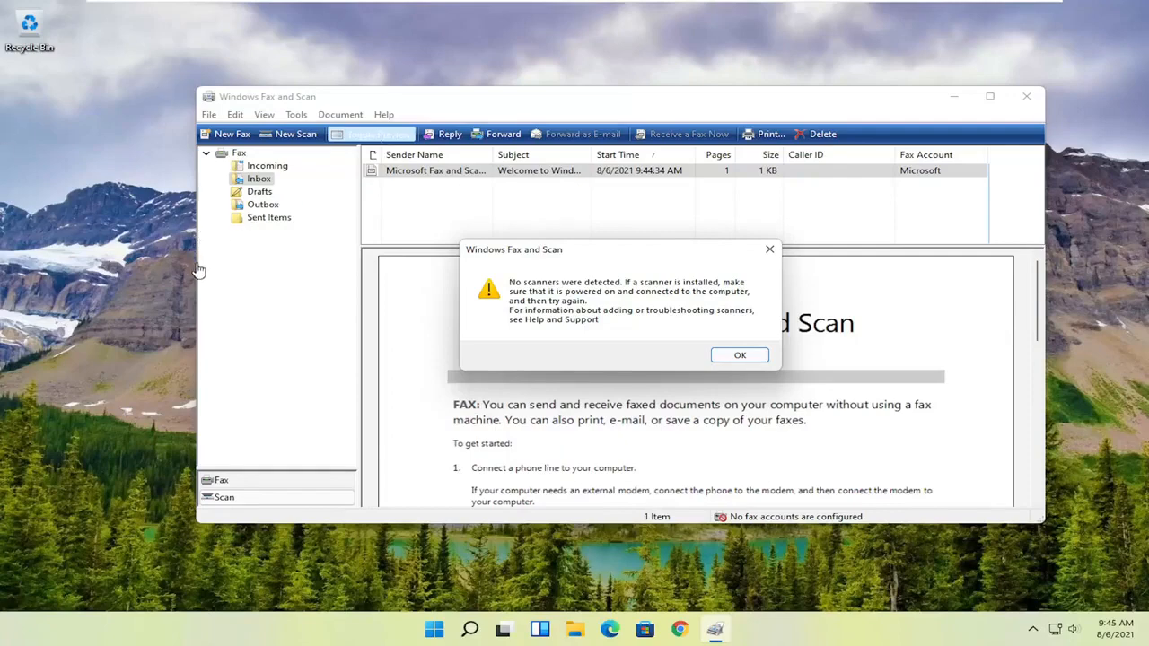
mouse_move(250, 133)
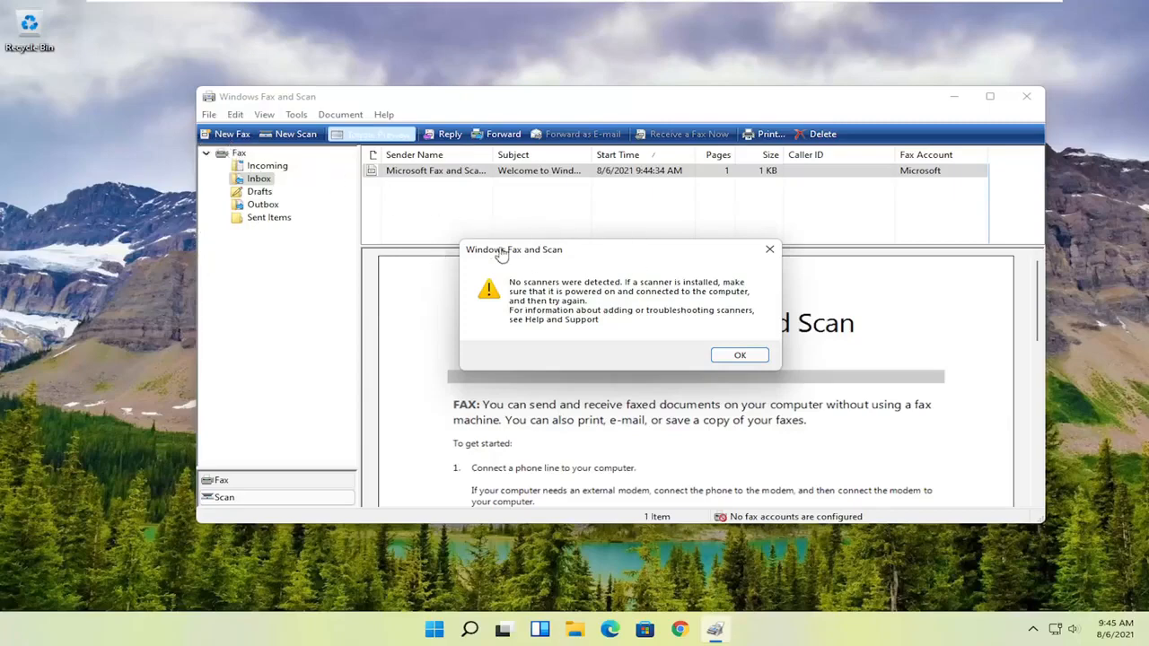
mouse_move(769, 253)
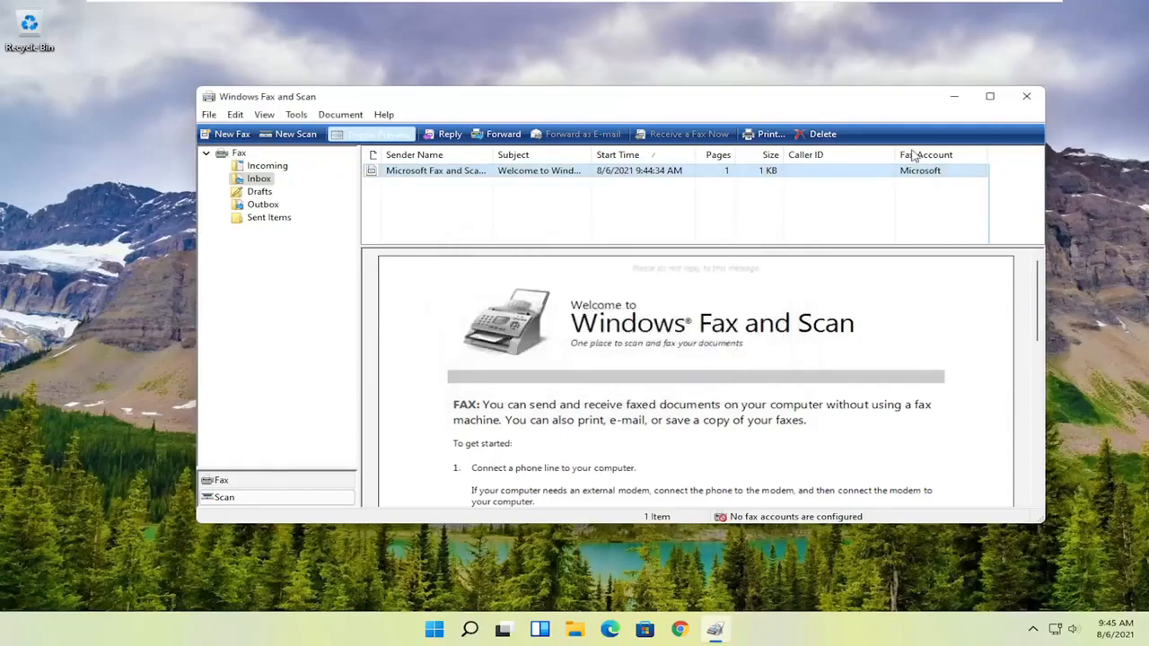
left_click(1025, 96)
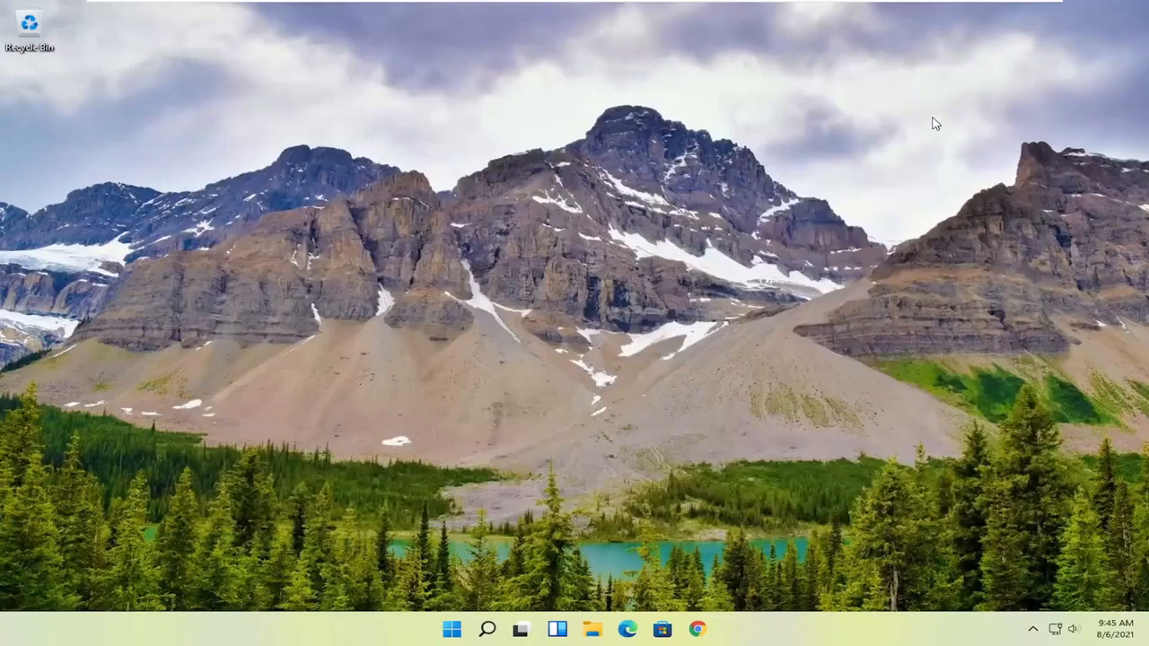